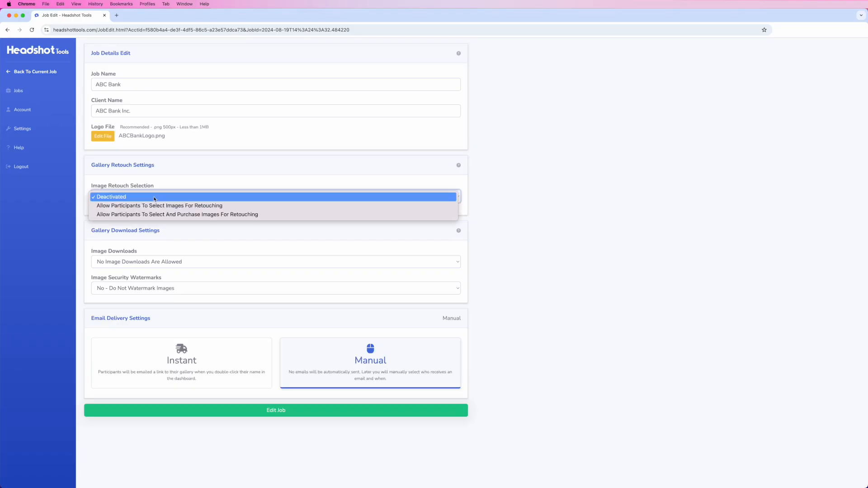
Step: Activate image retouching with a limit of 1 and restrict downloads to retouched images
click(159, 205)
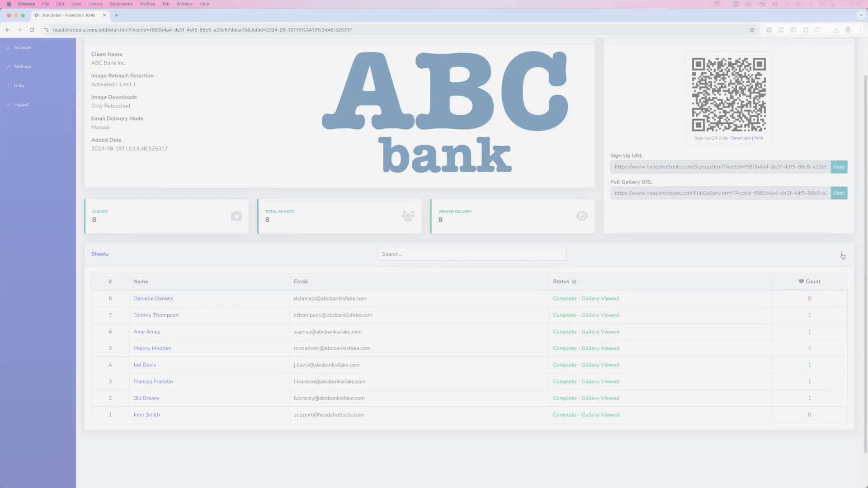
Step: Export the ABC Bank shoots list as a CSV from the Shoot Actions menu
click(841, 253)
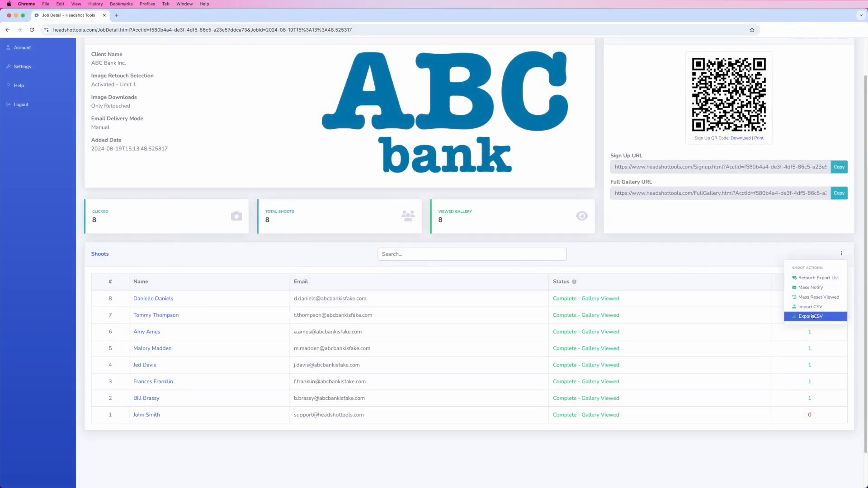
click(811, 316)
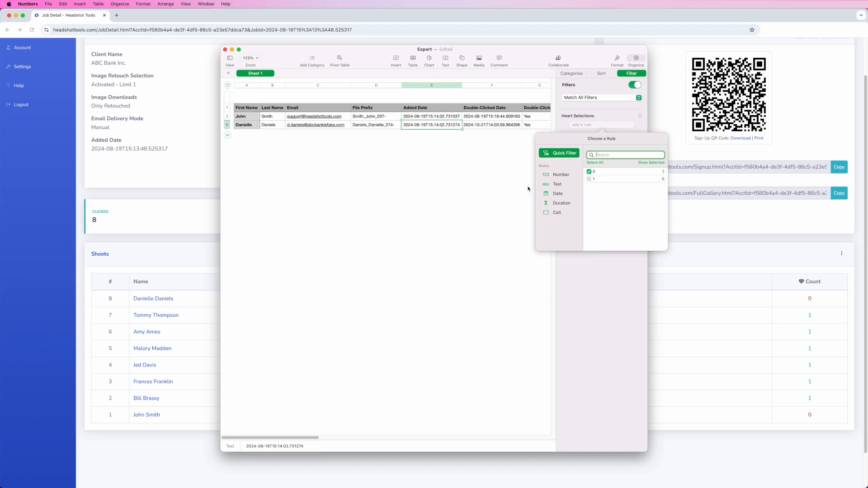
Step: Export a copy of the filtered sheet named ABCBankNaughty to the ABC Bank Headshots folder
click(47, 4)
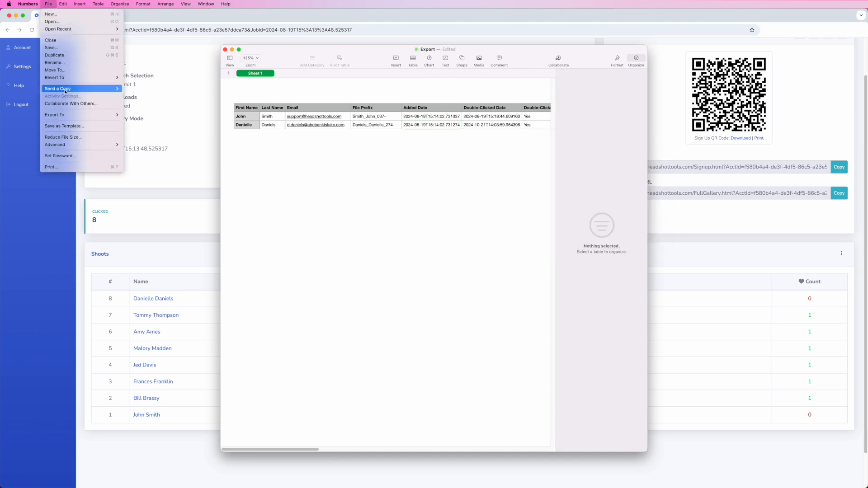
click(526, 299)
text(ABCBankNaught)
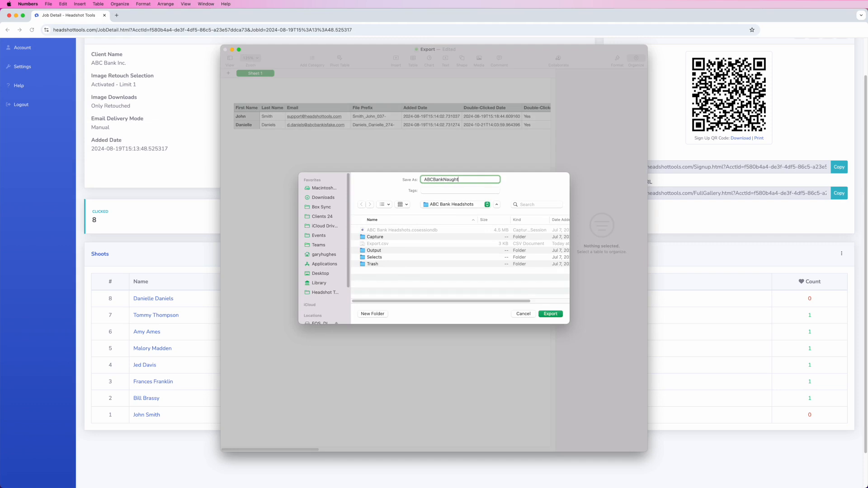
click(550, 313)
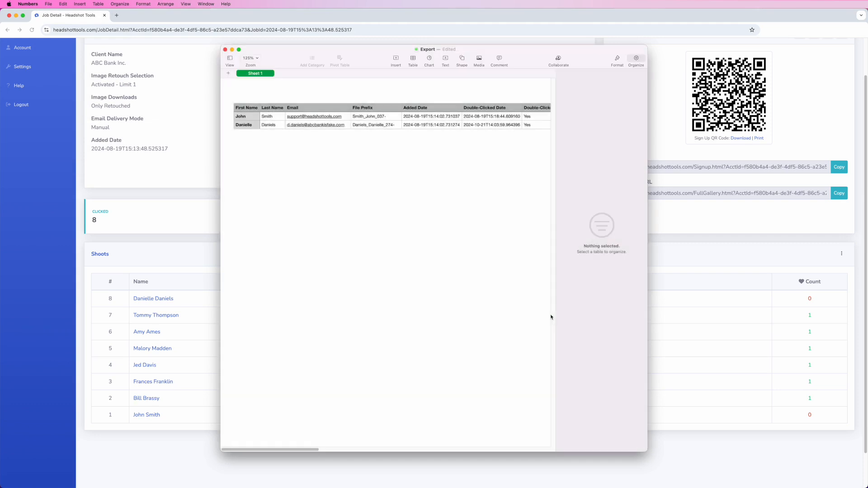